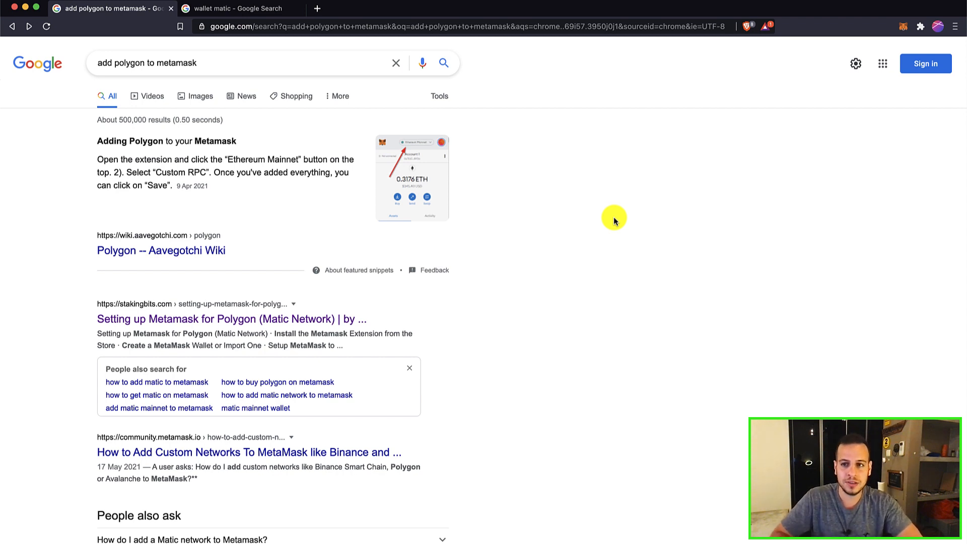
Check MetaMask's available networks, then open the Stakingbits article on Polygon setup
{"action": "left_click", "coordinate": [903, 26]}
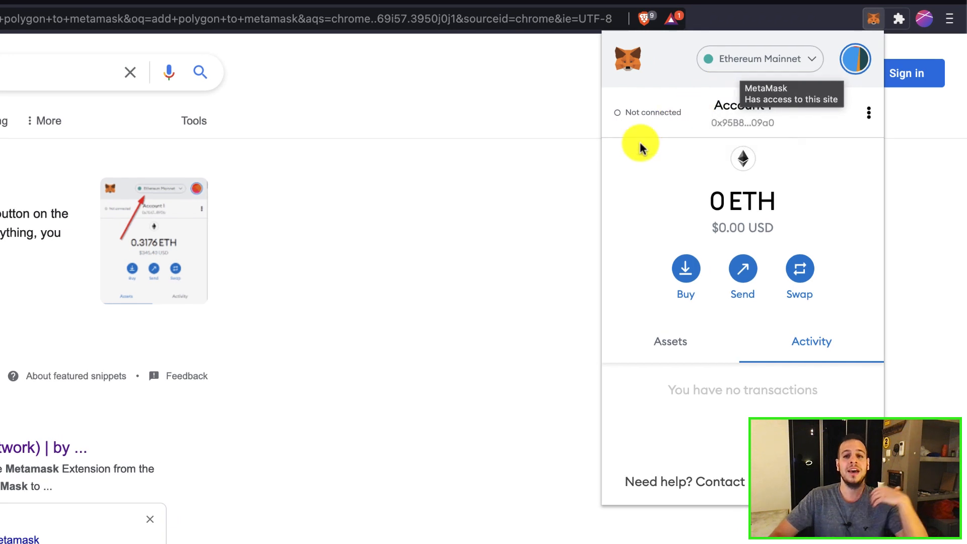
{"action": "mouse_move", "coordinate": [545, 193]}
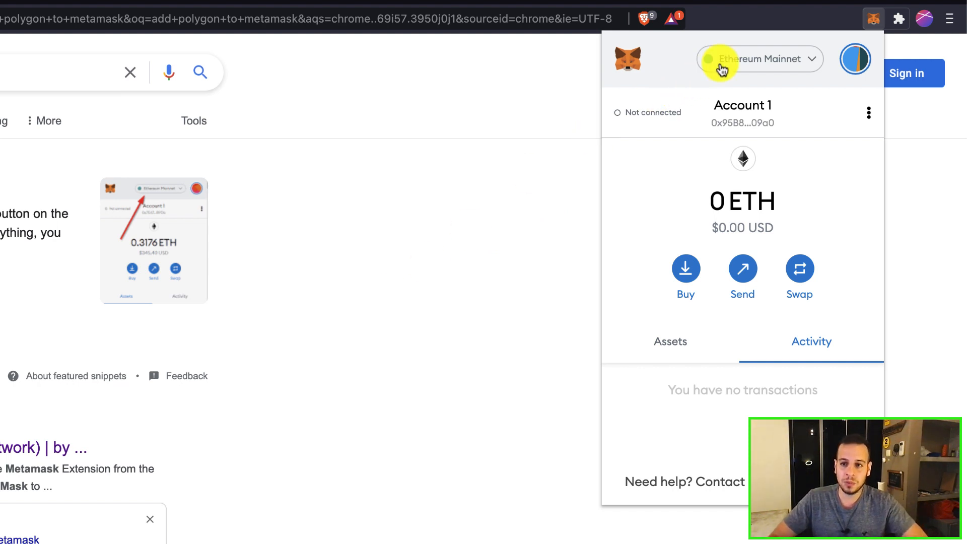
{"action": "left_click", "coordinate": [758, 58]}
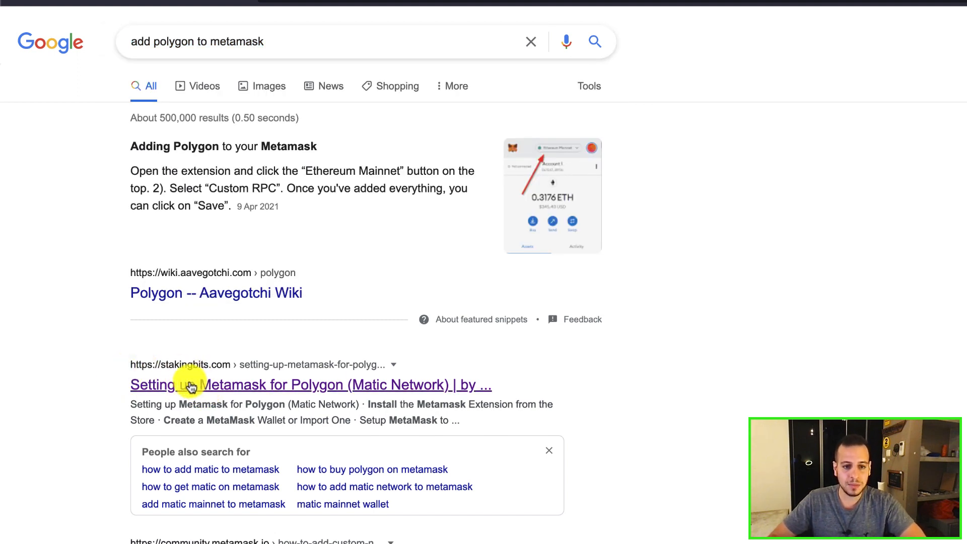
{"action": "left_click", "coordinate": [311, 384]}
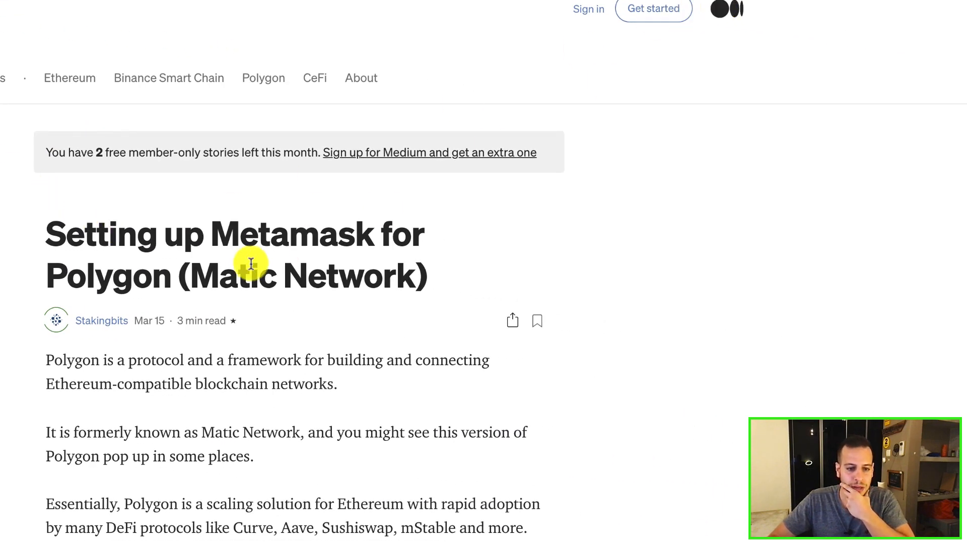
Copy the first Matic Mainnet RPC URL from the guide's network settings
{"action": "scroll", "scroll_direction": "down", "scroll_amount": 3}
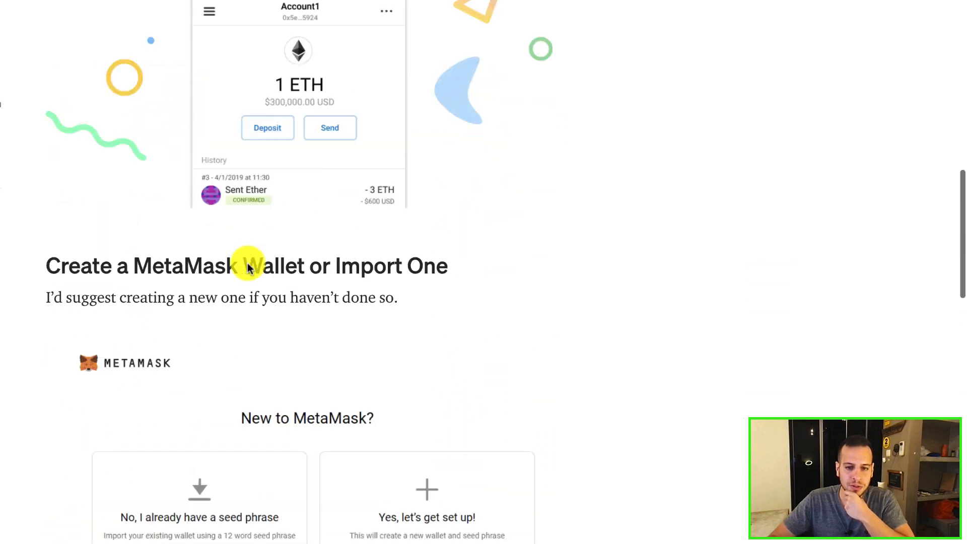
{"action": "scroll", "scroll_direction": "down", "scroll_amount": 3}
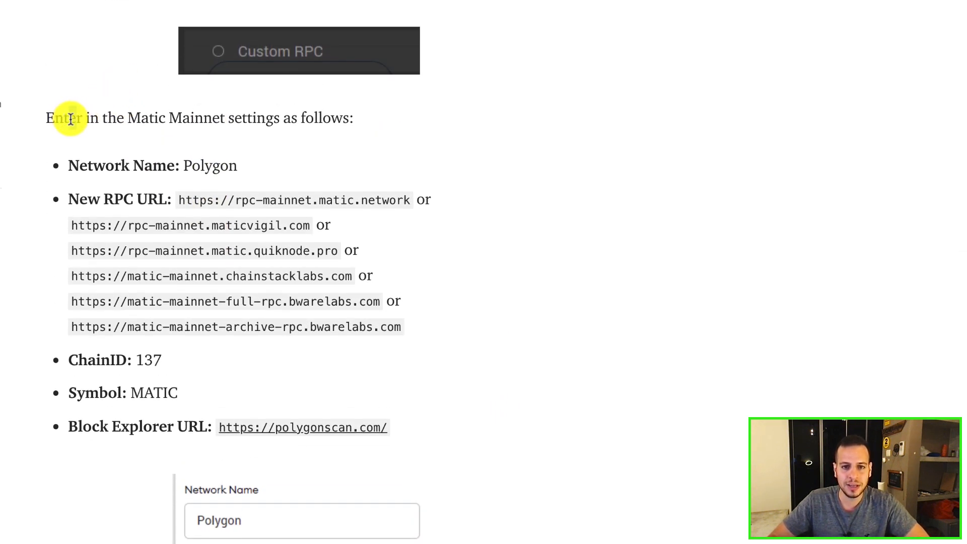
{"action": "left_click_drag", "start_coordinate": [70, 118], "coordinate": [346, 117]}
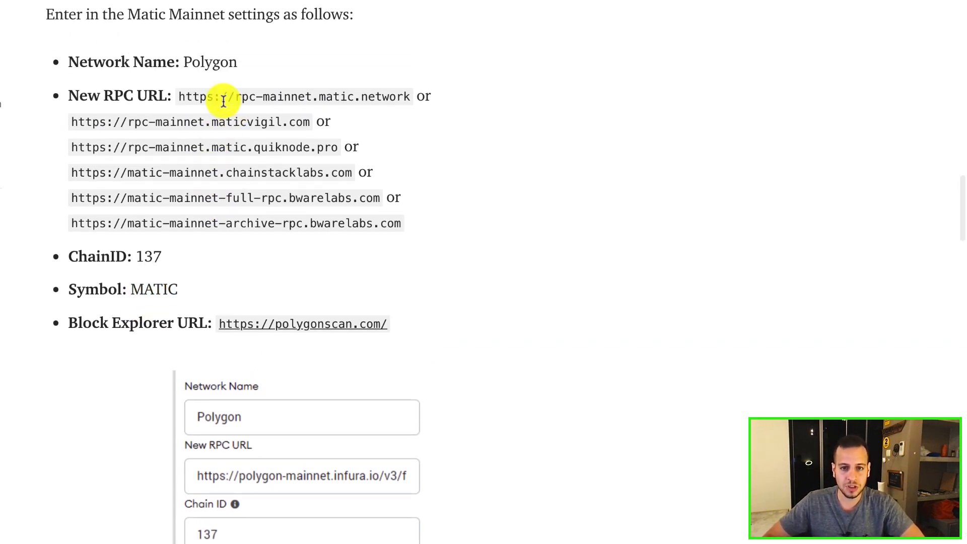
{"action": "left_click_drag", "start_coordinate": [179, 96], "coordinate": [409, 96]}
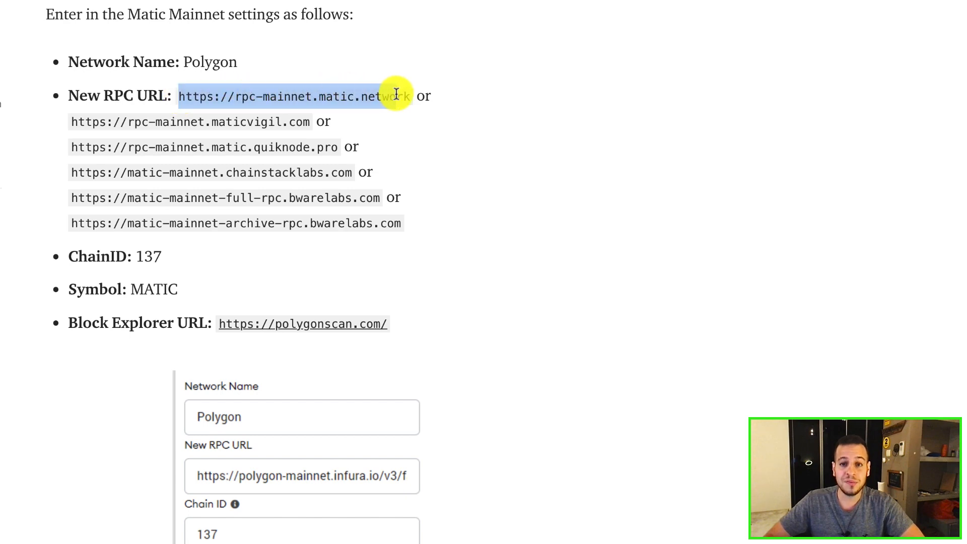
{"action": "right_click", "coordinate": [395, 96]}
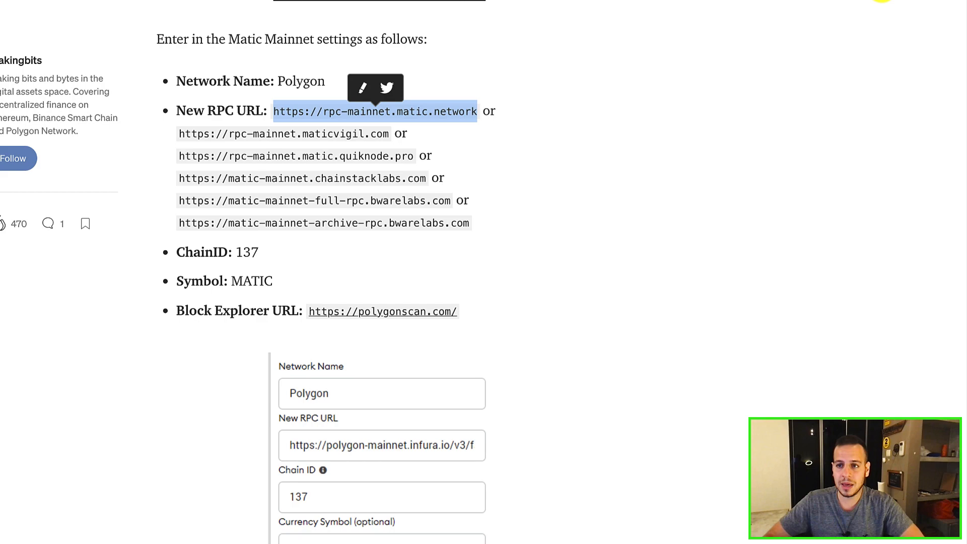
{"action": "left_click", "coordinate": [901, 26]}
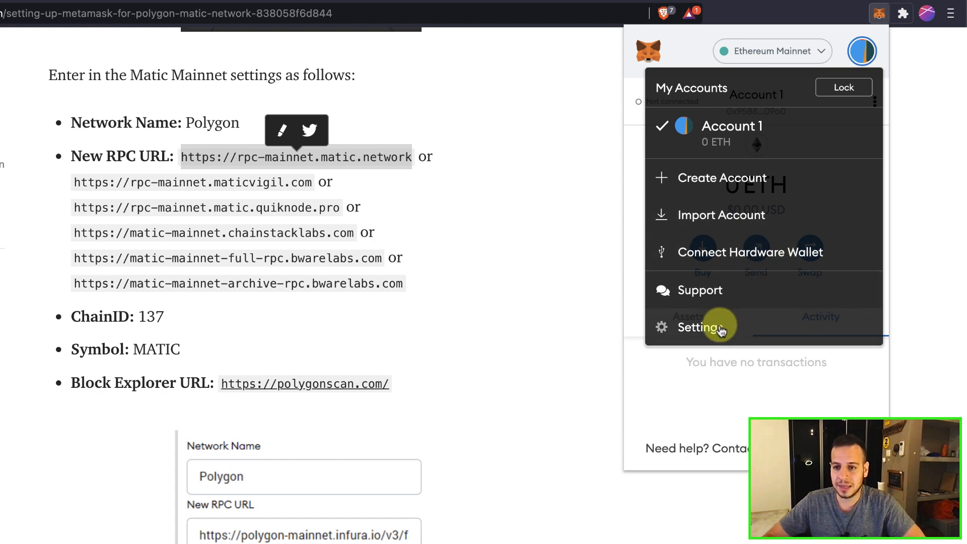
Go to MetaMask Settings > Networks and choose Add Network
{"action": "left_click", "coordinate": [700, 327]}
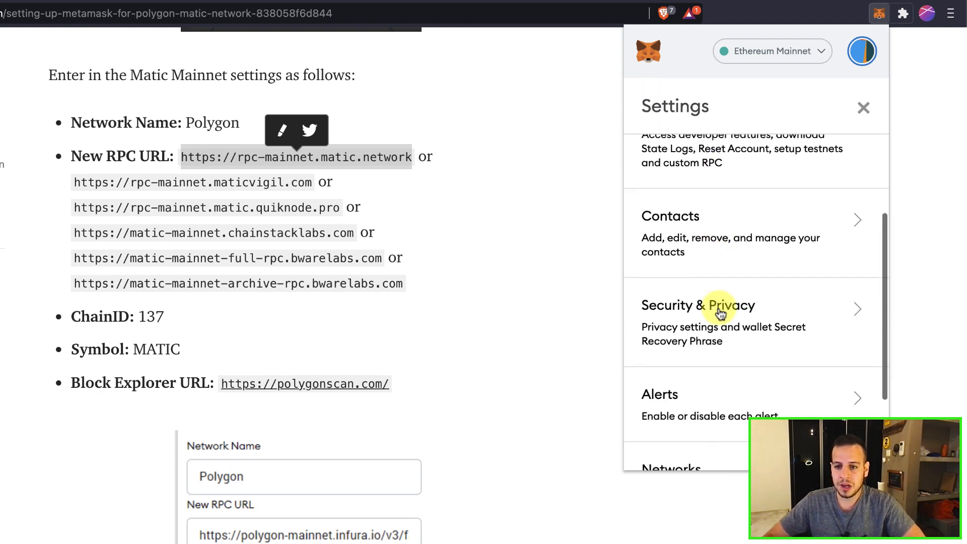
{"action": "scroll", "scroll_direction": "down", "scroll_amount": 3}
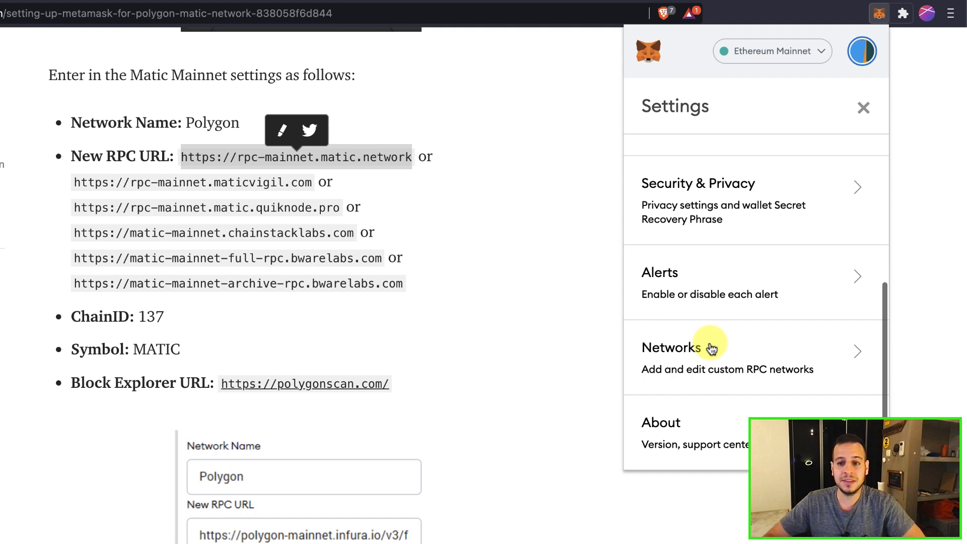
{"action": "scroll", "scroll_direction": "up", "scroll_amount": 3}
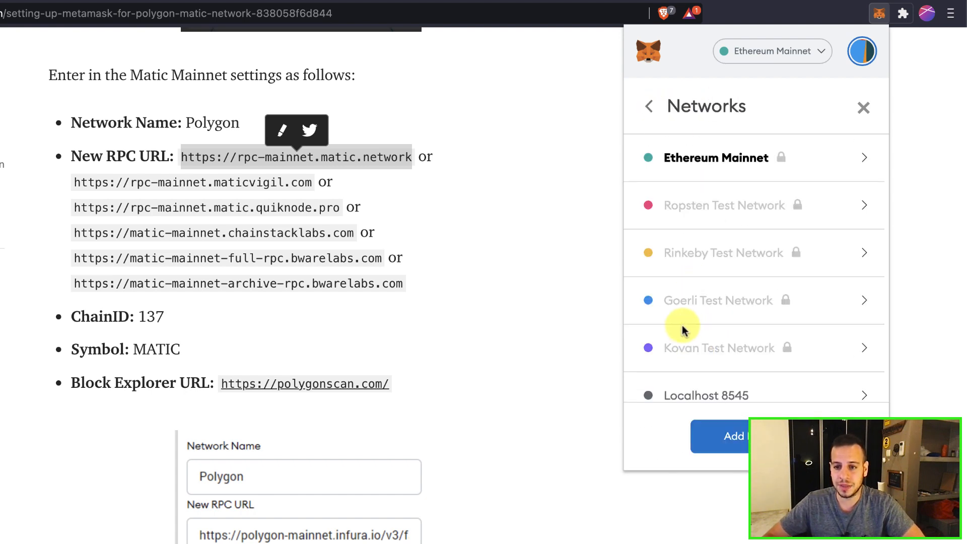
{"action": "left_click", "coordinate": [732, 436]}
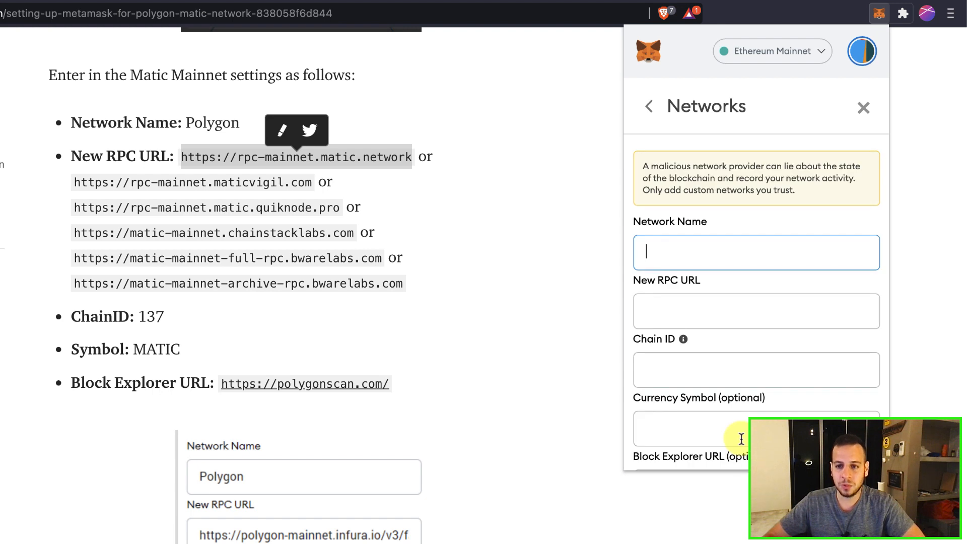
{"action": "mouse_move", "coordinate": [794, 283]}
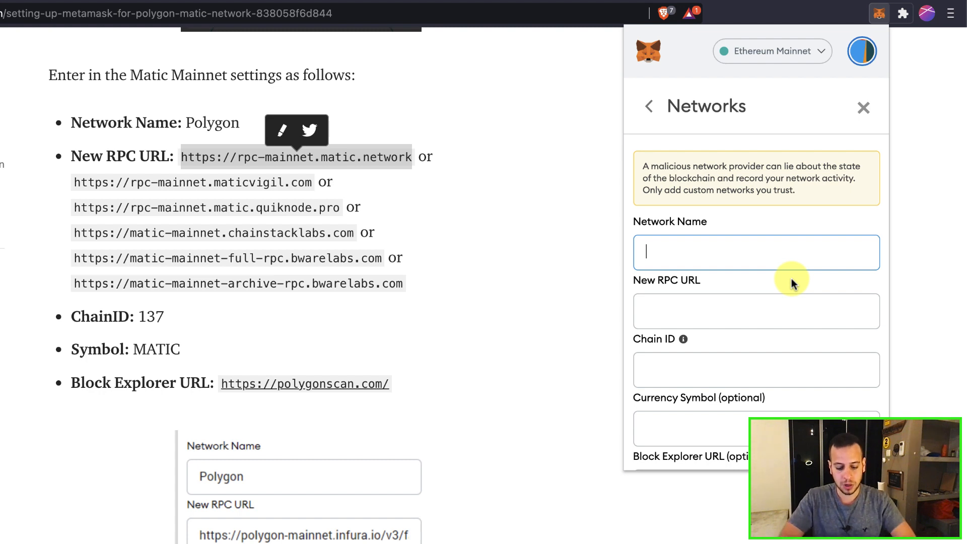
{"action": "type", "text": "Poly"}
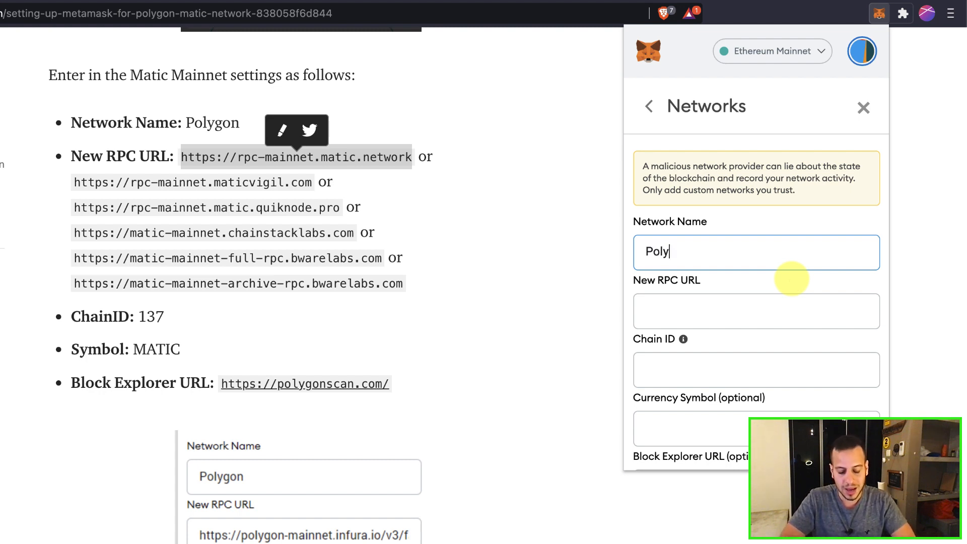
{"action": "type", "text": "gon"}
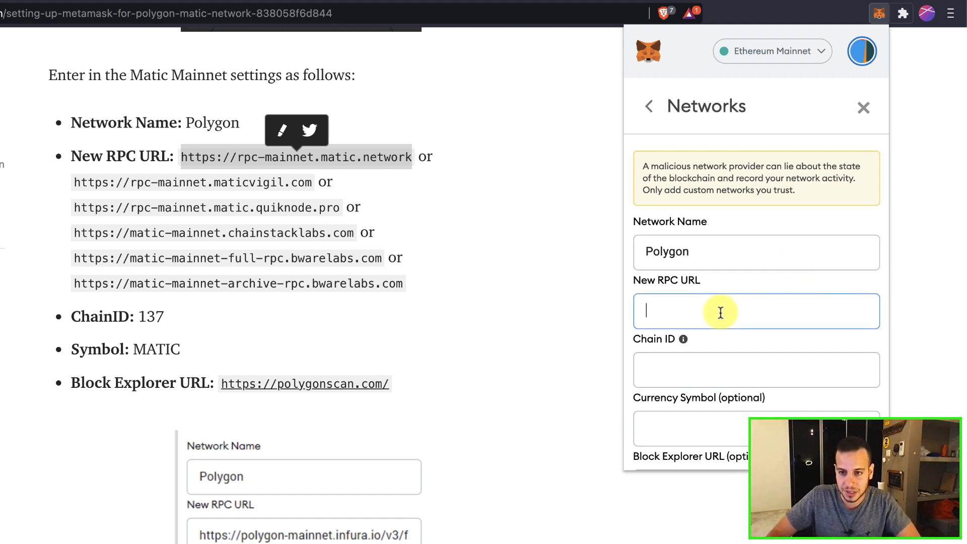
{"action": "type", "text": "https://rpc-mainnet.matic.network"}
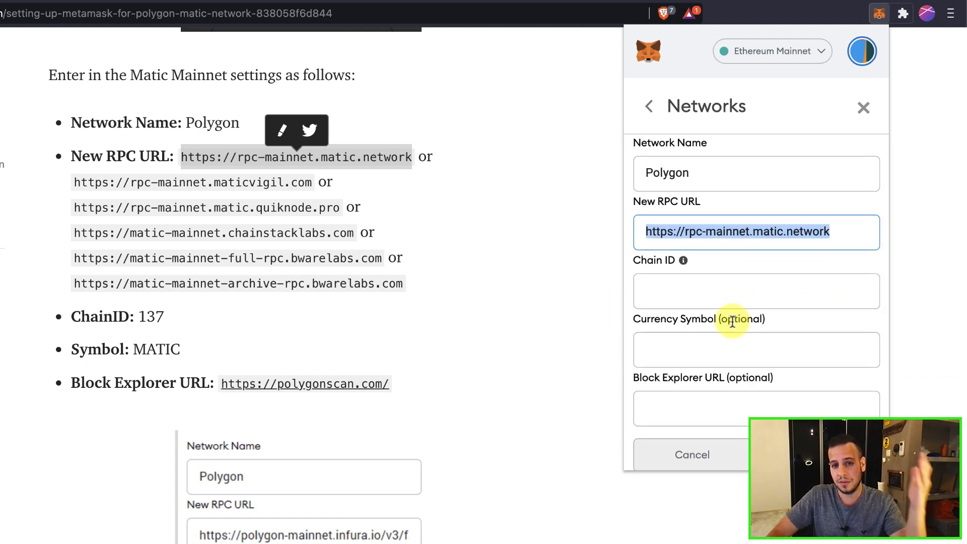
Enter chain ID 137 and currency symbol MATIC
{"action": "left_click", "coordinate": [755, 290]}
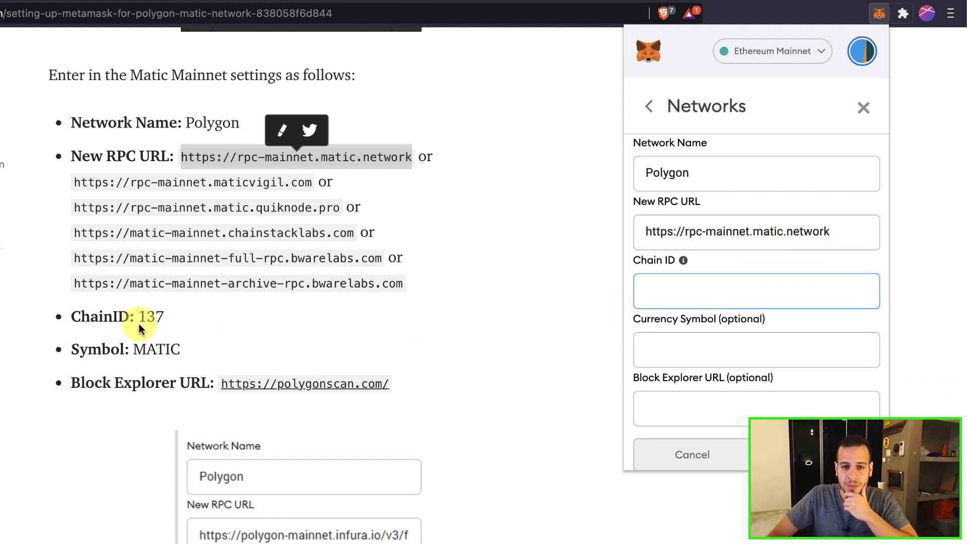
{"action": "type", "text": "137"}
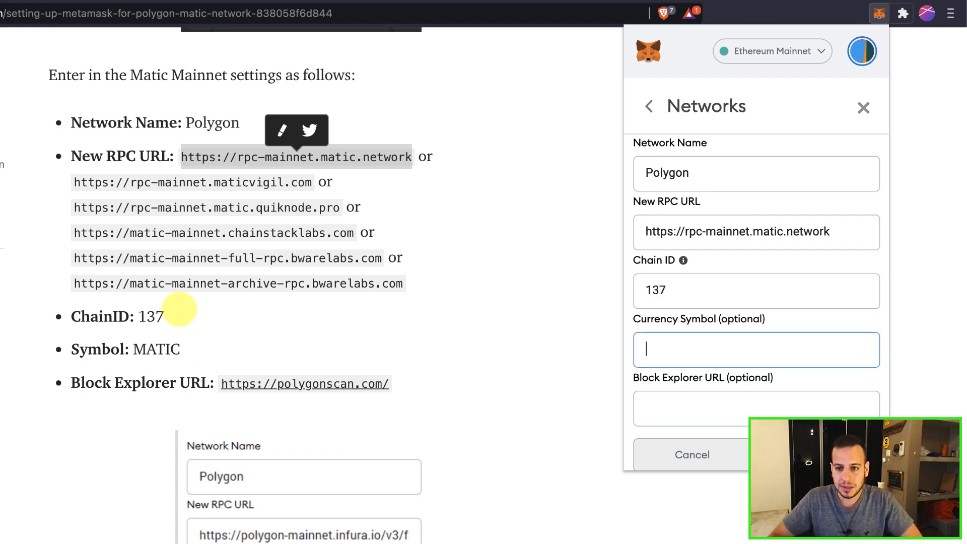
{"action": "type", "text": "Matic"}
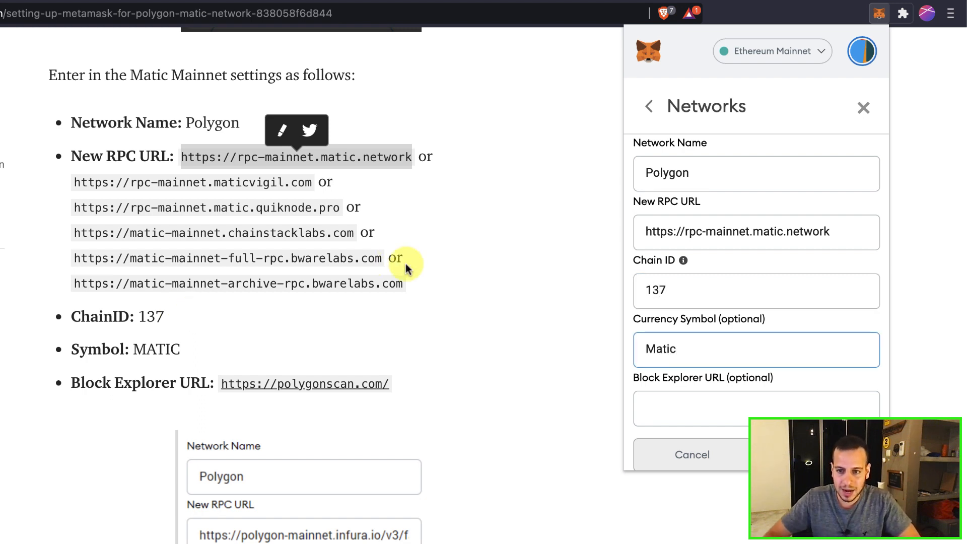
{"action": "type", "text": "M"}
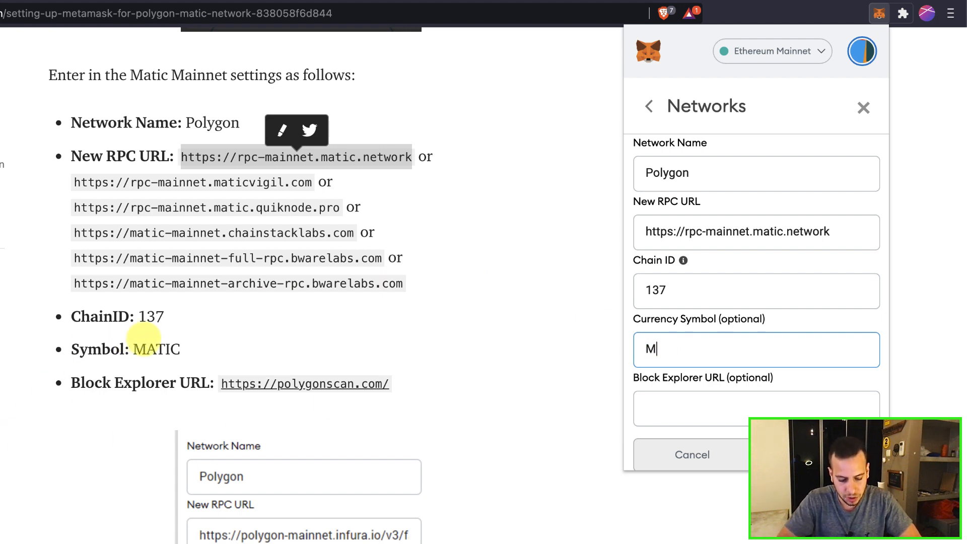
{"action": "type", "text": "ATIC"}
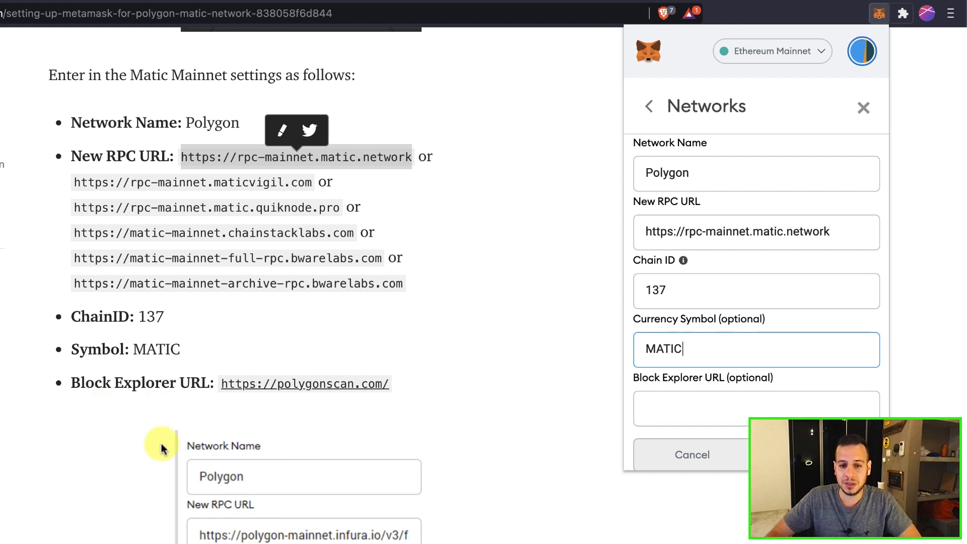
{"action": "left_click", "coordinate": [755, 408]}
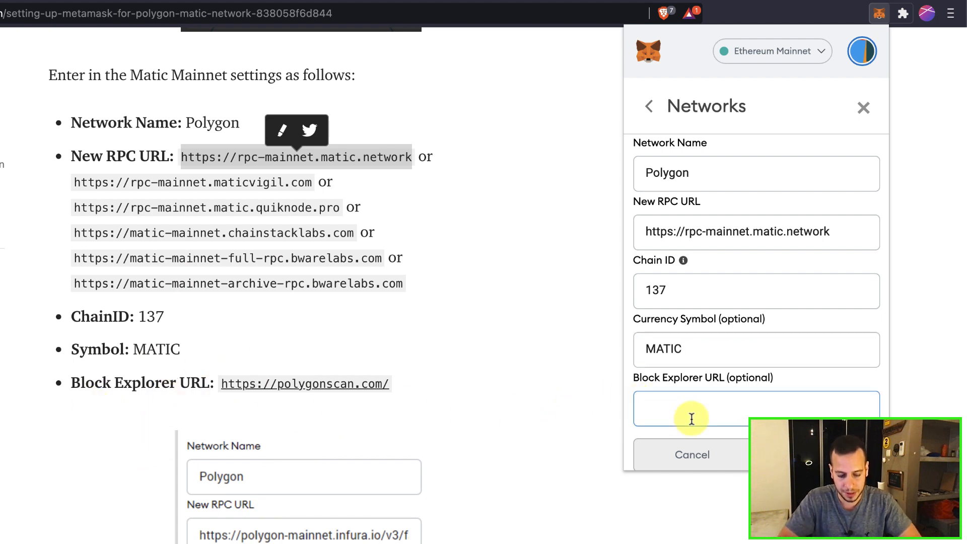
{"action": "type", "text": "https:"}
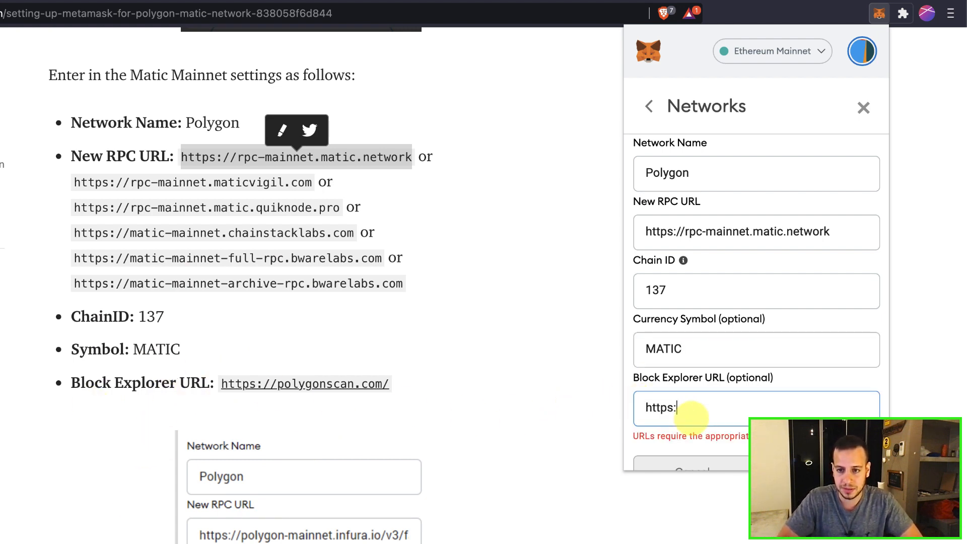
{"action": "type", "text": "//polygonscan"}
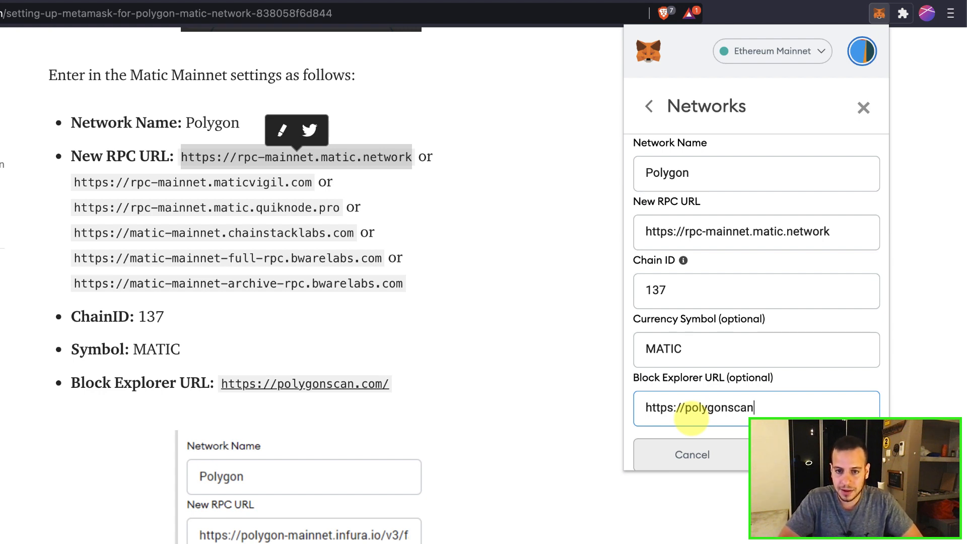
{"action": "type", "text": ".com/"}
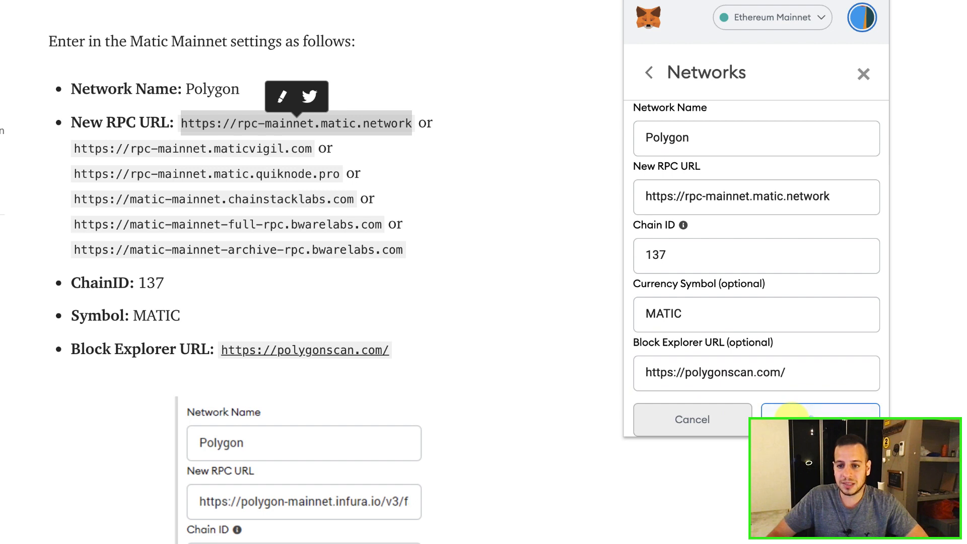
Save the Polygon network, close Settings, and confirm Polygon is the active network
{"action": "left_click", "coordinate": [819, 419]}
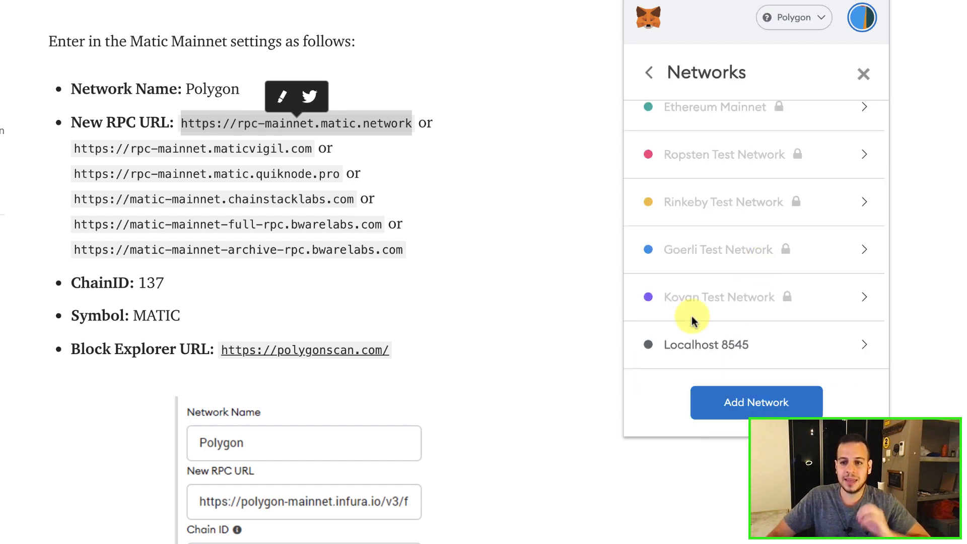
{"action": "scroll", "scroll_direction": "down", "scroll_amount": 3}
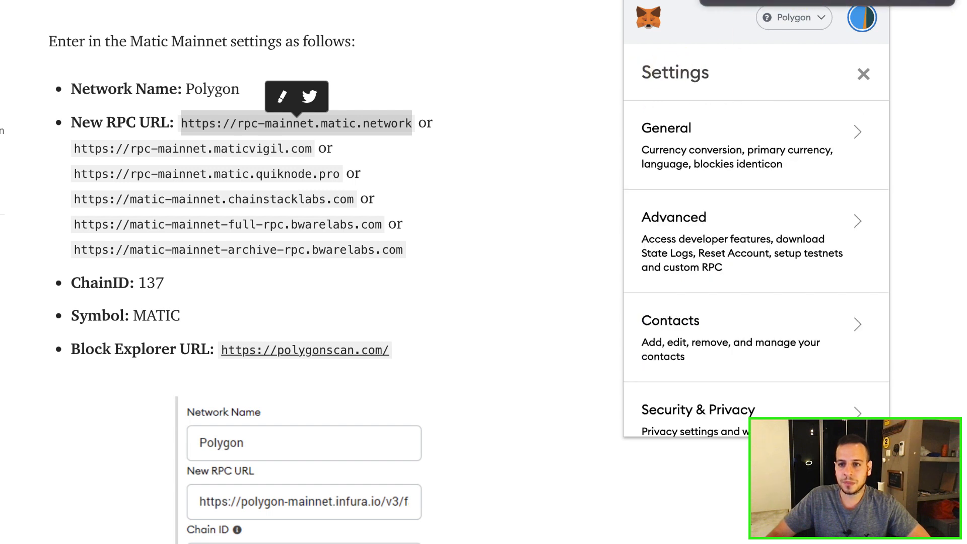
{"action": "left_click", "coordinate": [793, 17]}
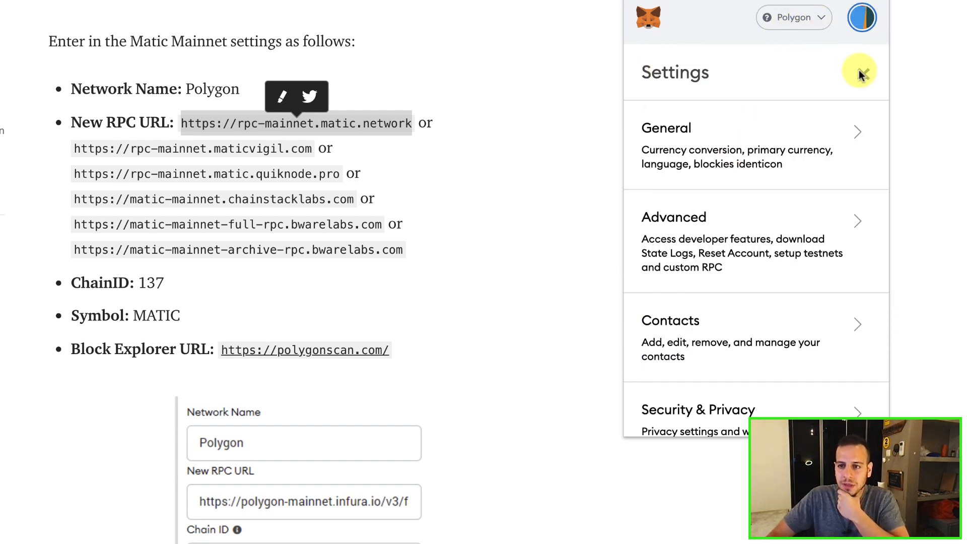
{"action": "left_click", "coordinate": [794, 17]}
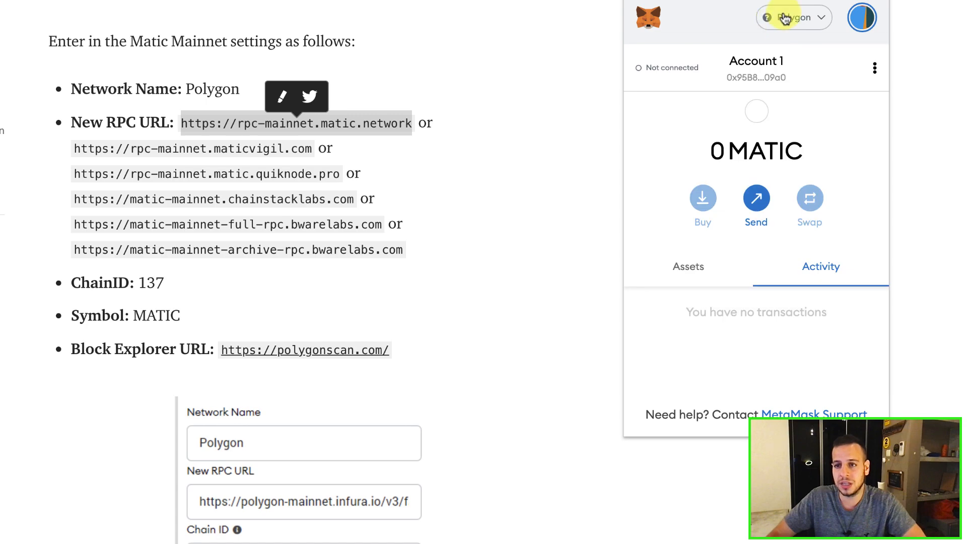
{"action": "left_click", "coordinate": [793, 17]}
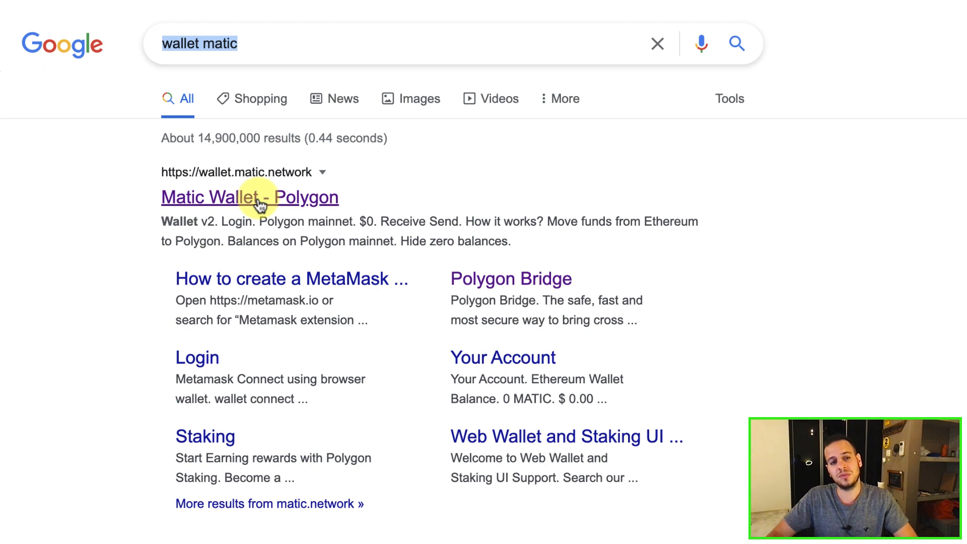
Open the 'Matic Wallet - Polygon' Google result
{"action": "left_click", "coordinate": [249, 197]}
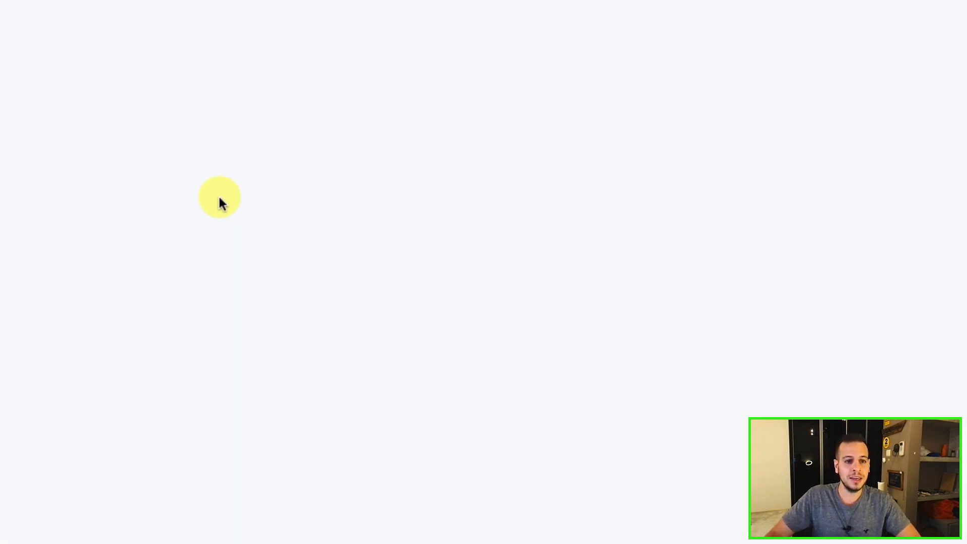
{"action": "mouse_move", "coordinate": [295, 153]}
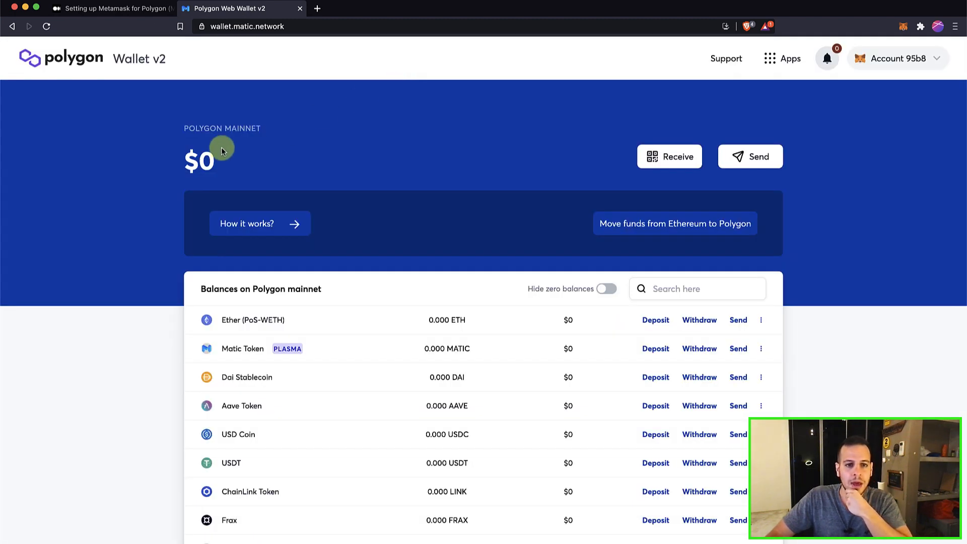
{"action": "mouse_move", "coordinate": [831, 83]}
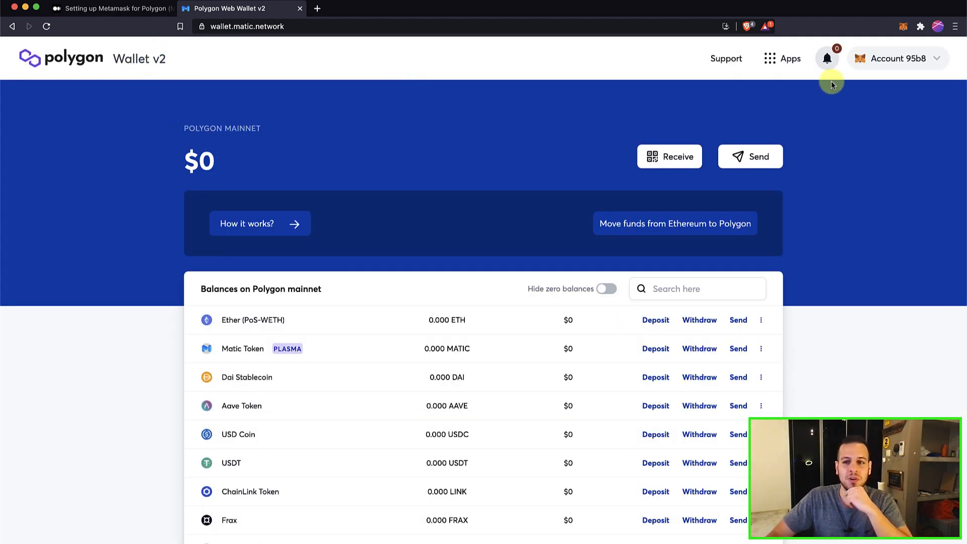
{"action": "left_click", "coordinate": [897, 58]}
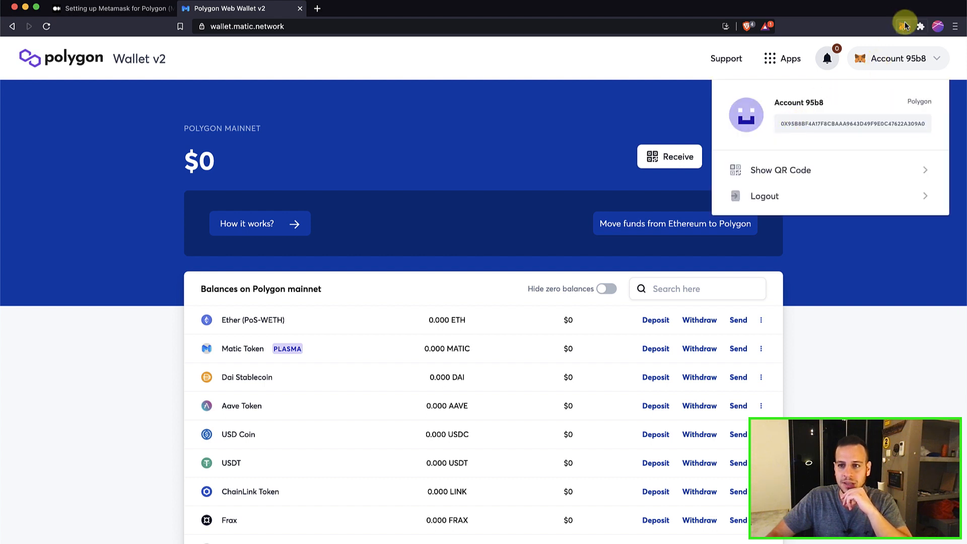
{"action": "left_click", "coordinate": [903, 26]}
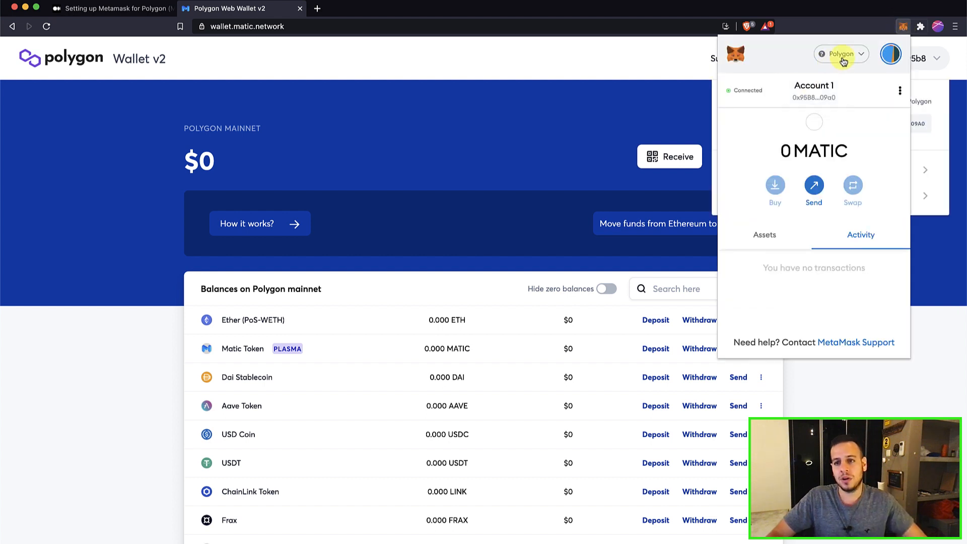
{"action": "left_click", "coordinate": [435, 101]}
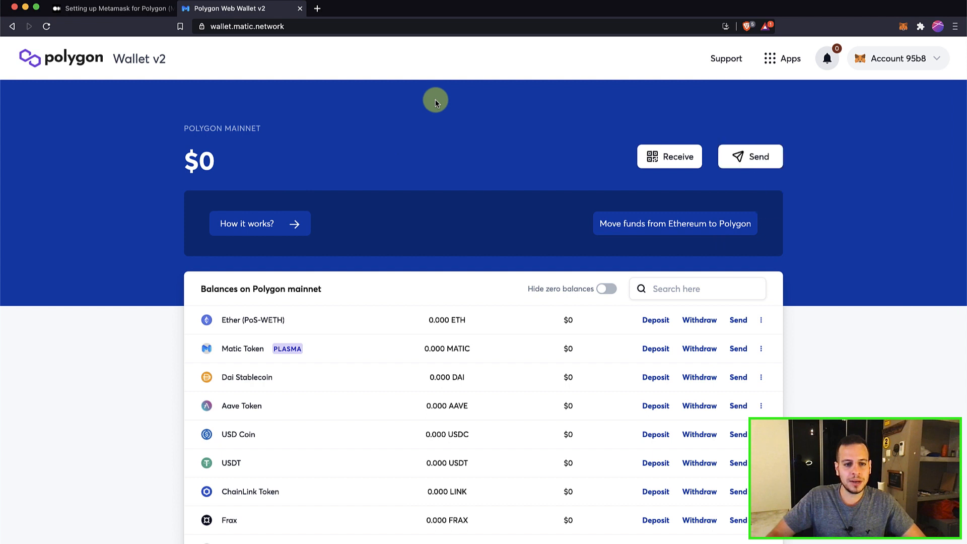
{"action": "mouse_move", "coordinate": [505, 291]}
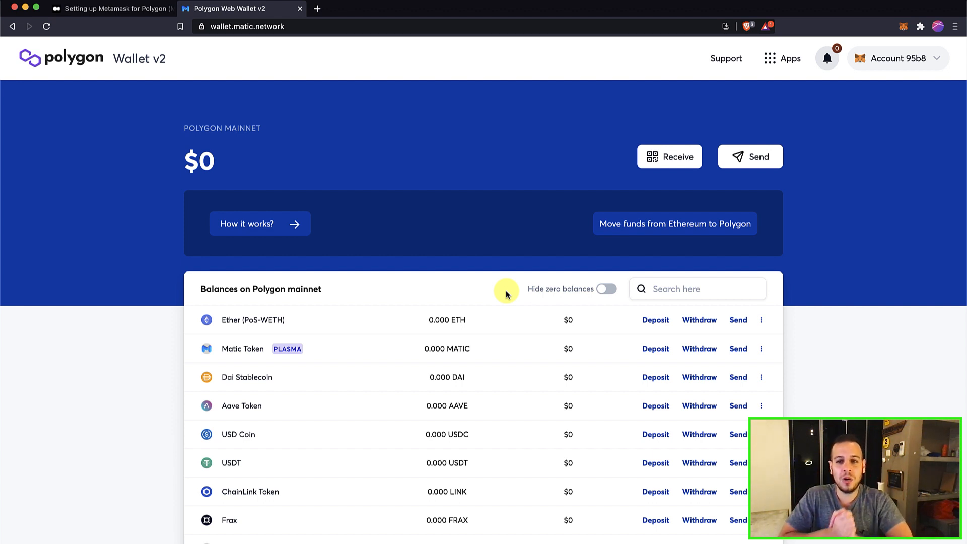
{"action": "mouse_move", "coordinate": [511, 241]}
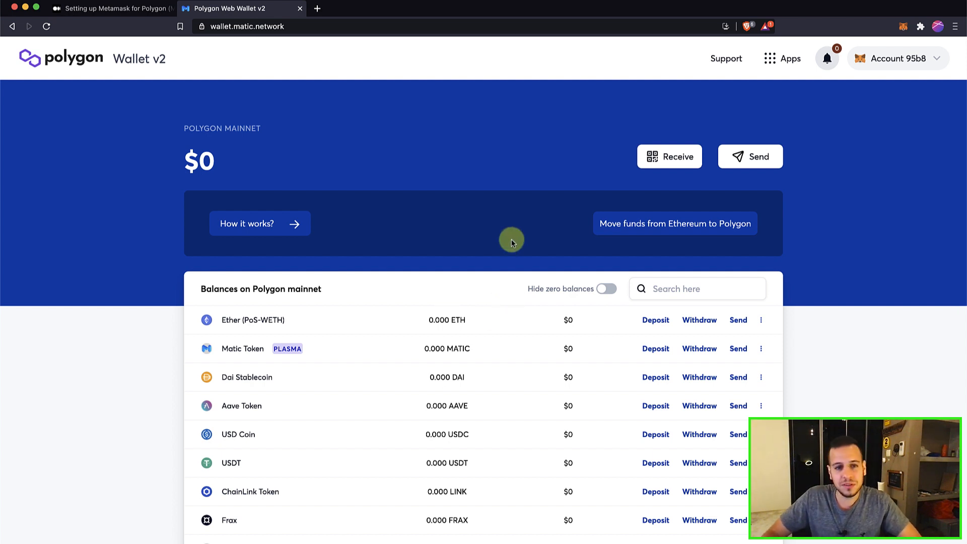
{"action": "mouse_move", "coordinate": [522, 203]}
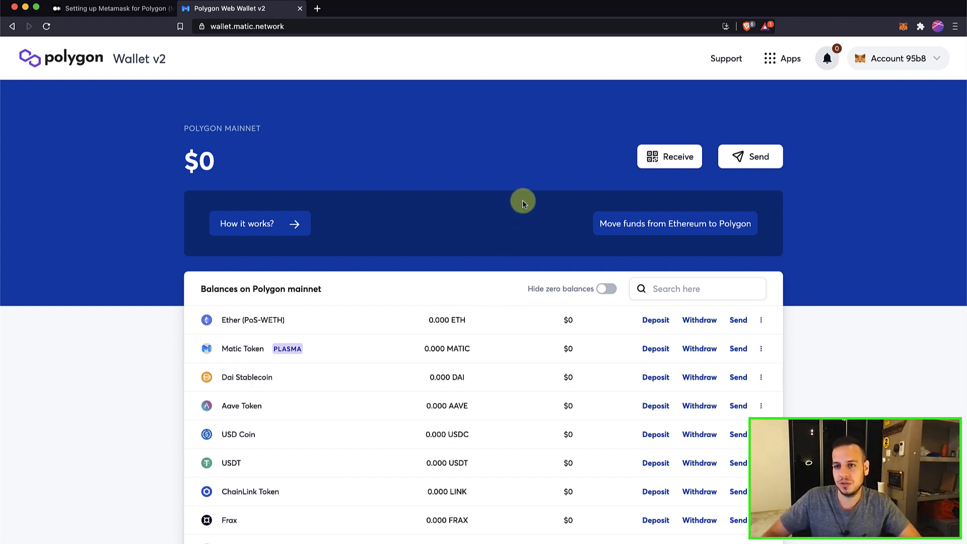